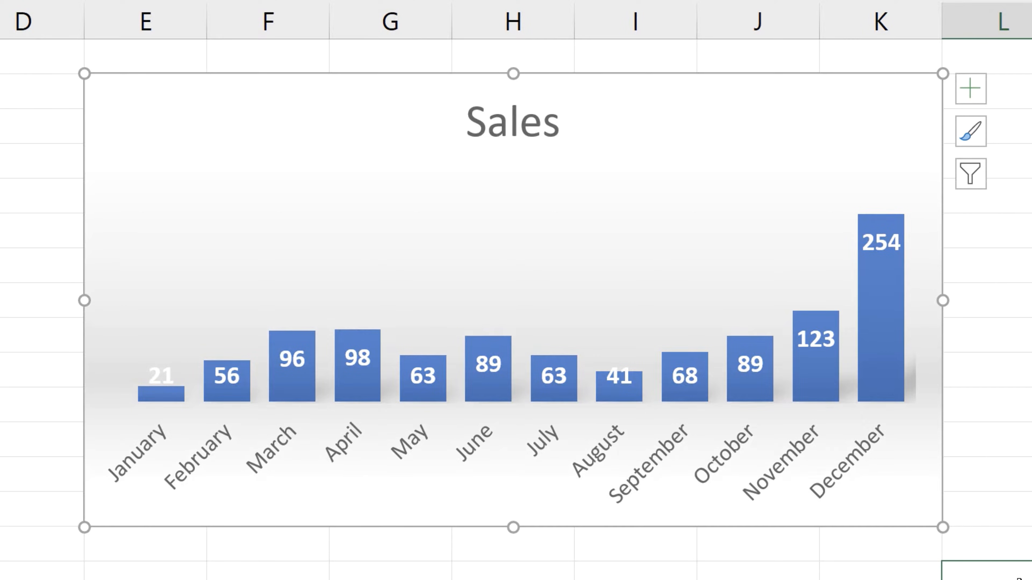
Select the Sales chart and apply the preset style with value data labels and gradient background.
{"action": "left_click", "coordinate": [970, 132]}
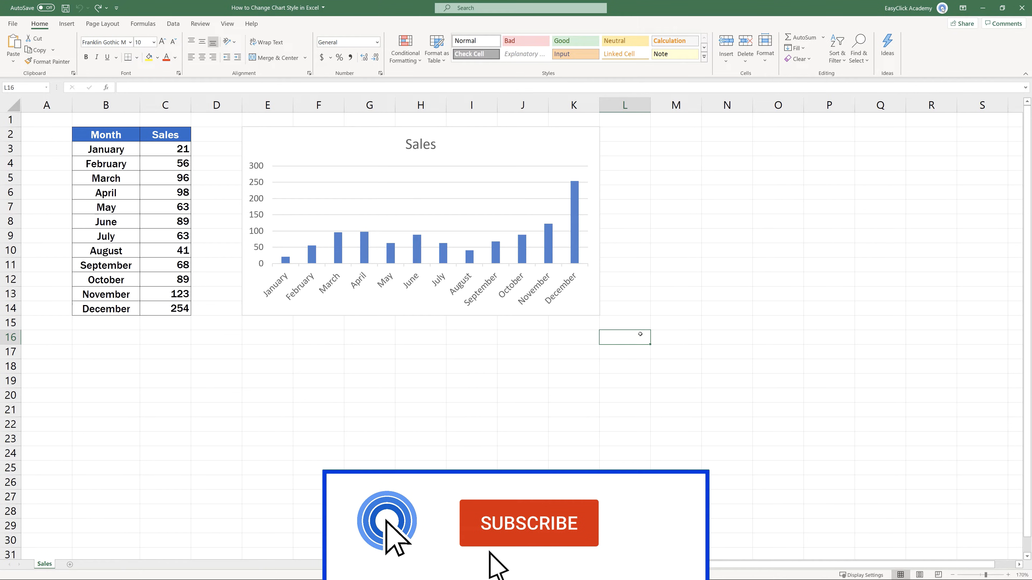
{"action": "left_click", "coordinate": [528, 523]}
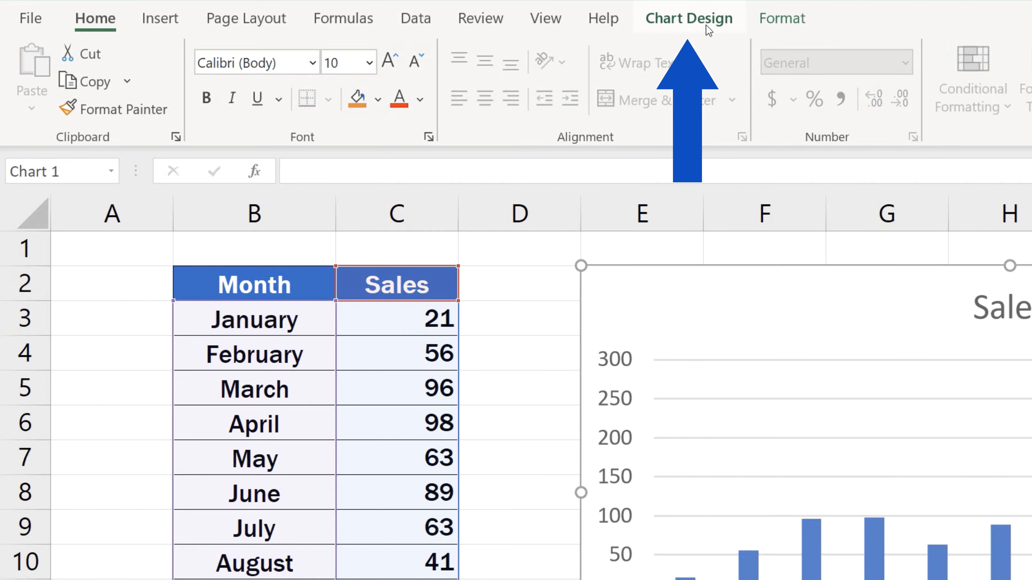
{"action": "left_click", "coordinate": [687, 17]}
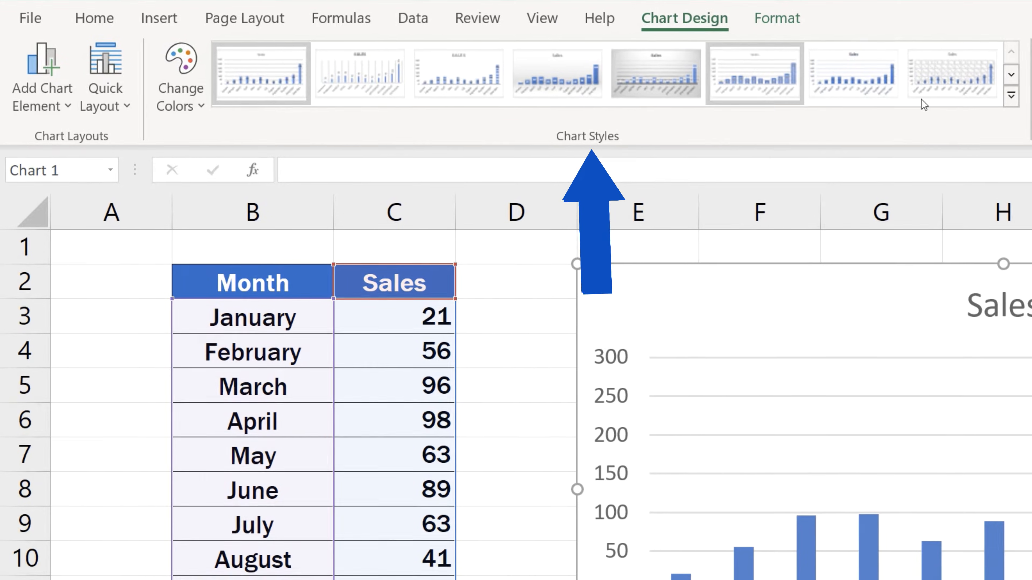
{"action": "left_click", "coordinate": [1011, 96]}
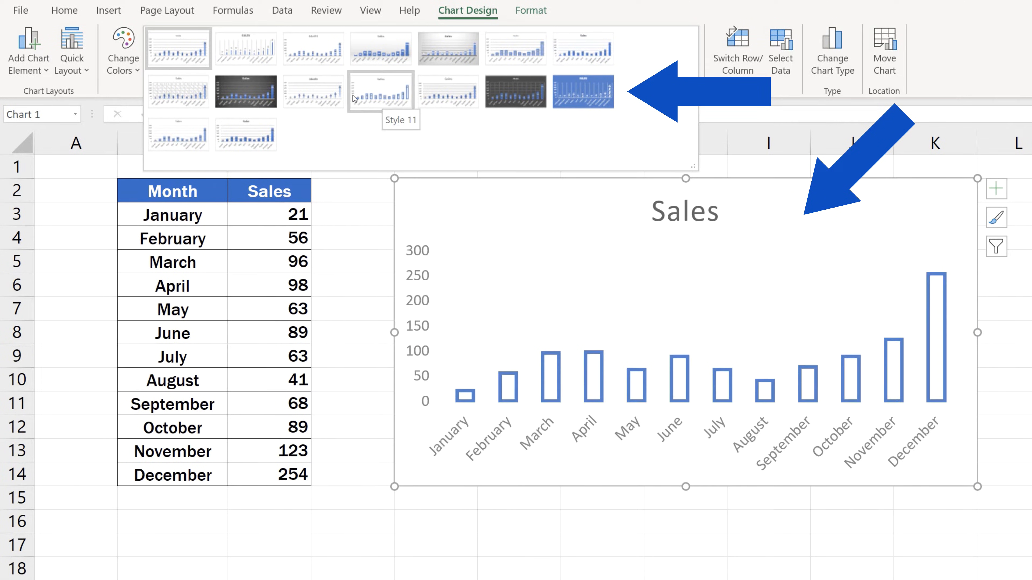
{"action": "left_click", "coordinate": [245, 135]}
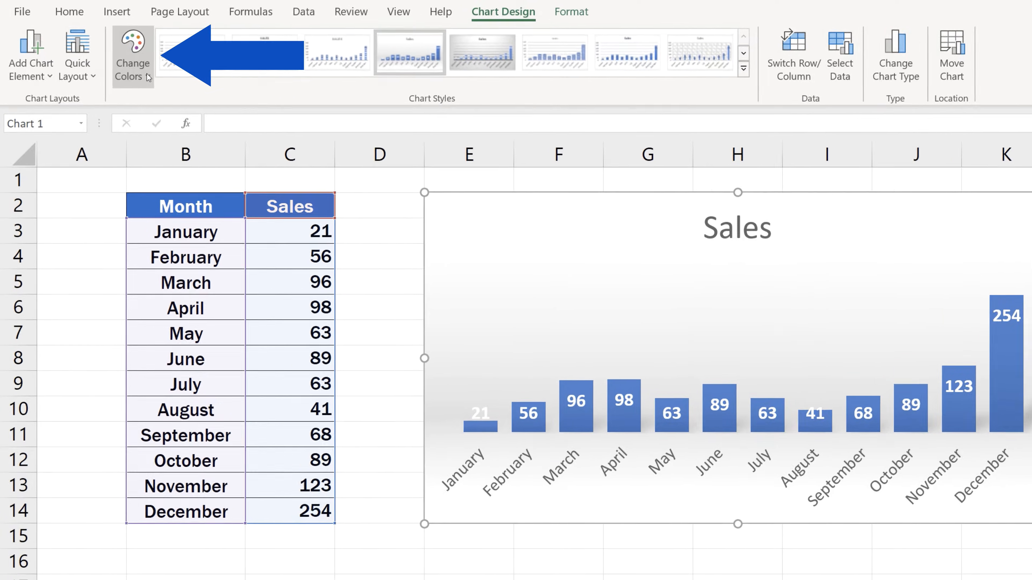
Choose the green palette from Change Colors so the Sales columns turn green.
{"action": "left_click", "coordinate": [132, 56]}
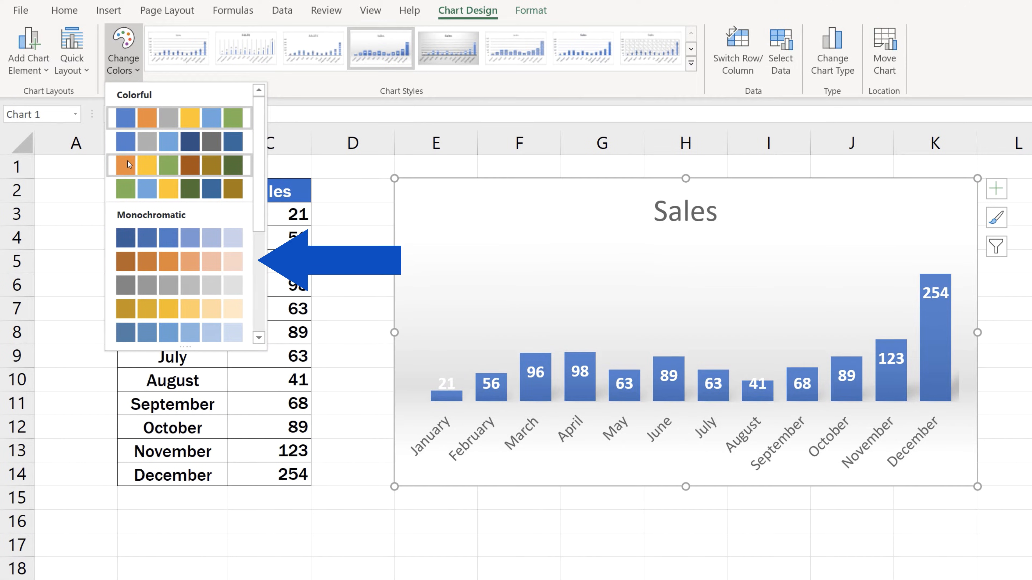
{"action": "mouse_move", "coordinate": [126, 165]}
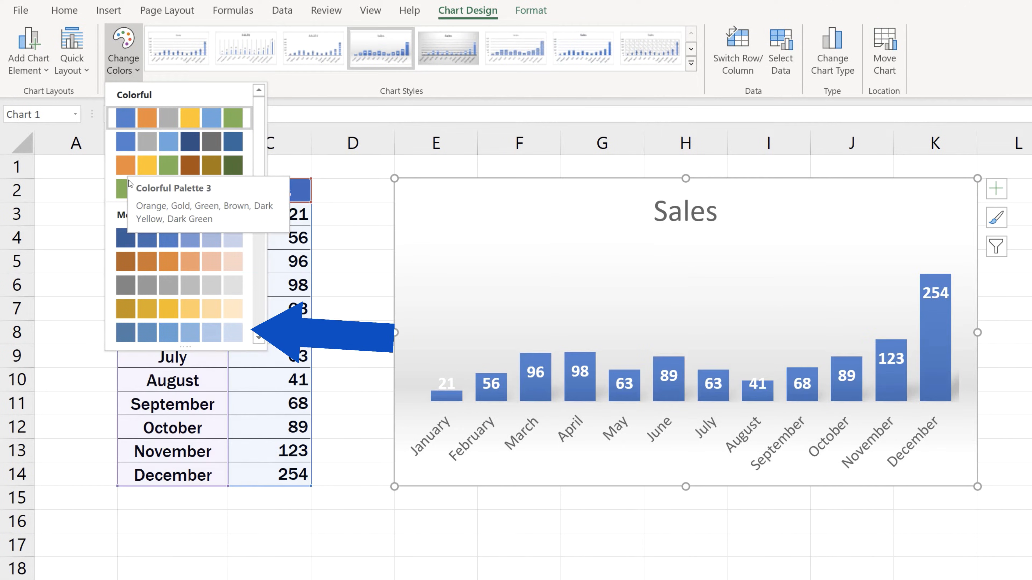
{"action": "left_click", "coordinate": [124, 188]}
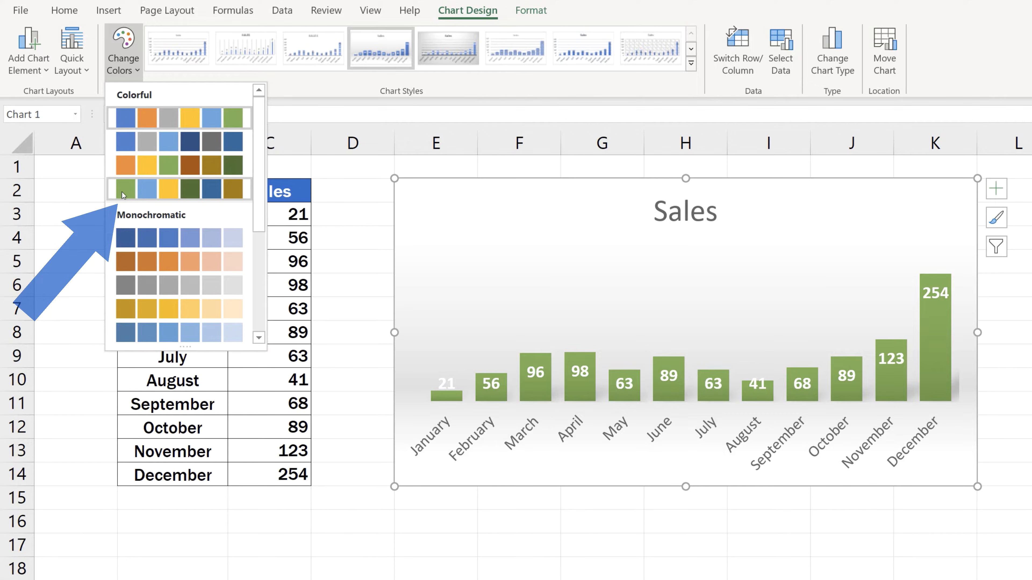